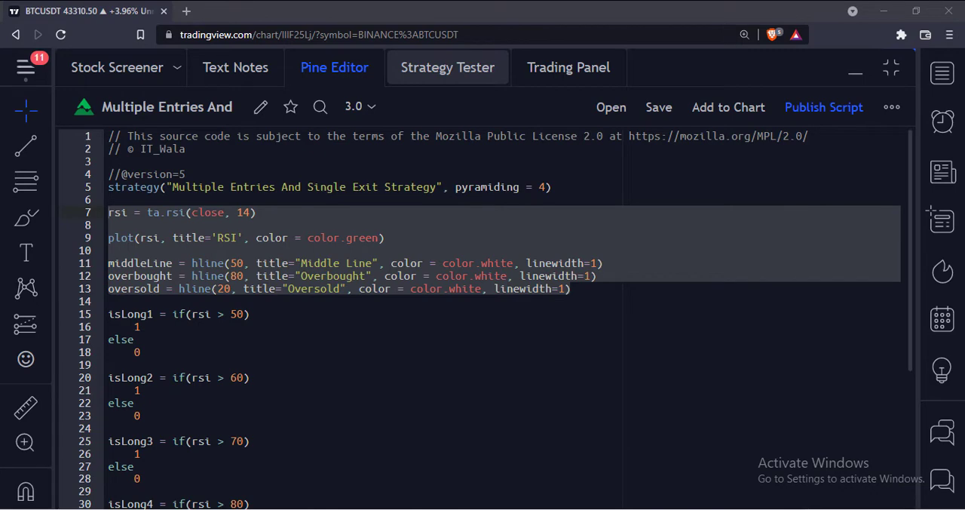
Step: Add the strategy to the BTCUSDT daily chart, view its -25 EXIT BUY markers, then return to the script
scroll(down, 3)
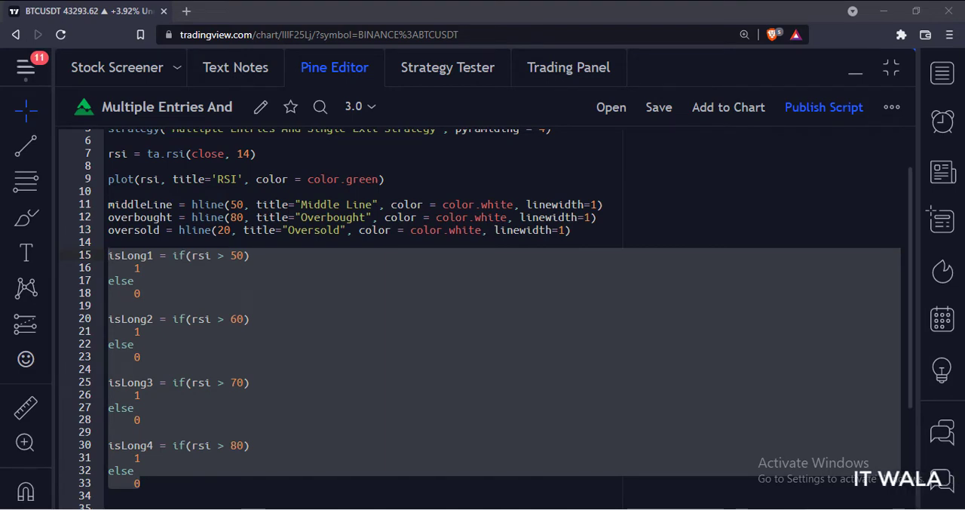
scroll(down, 3)
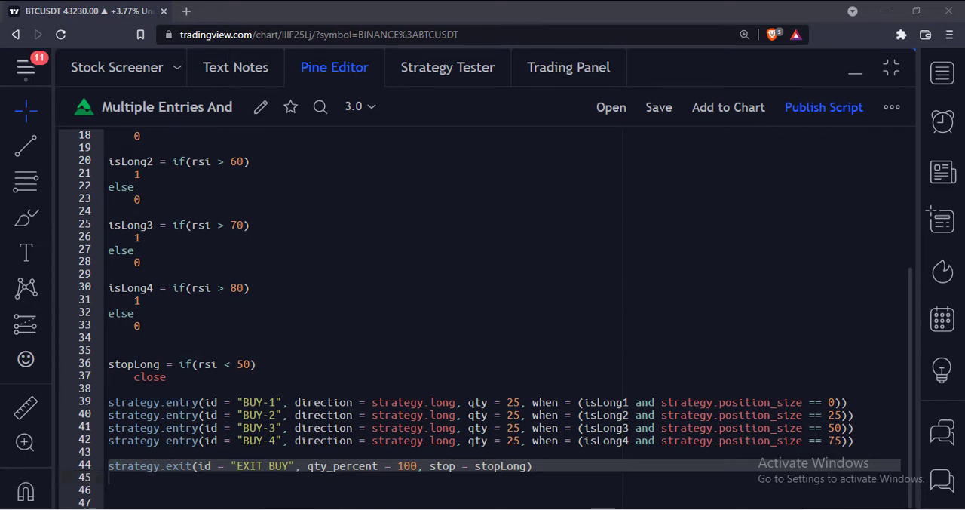
click(890, 66)
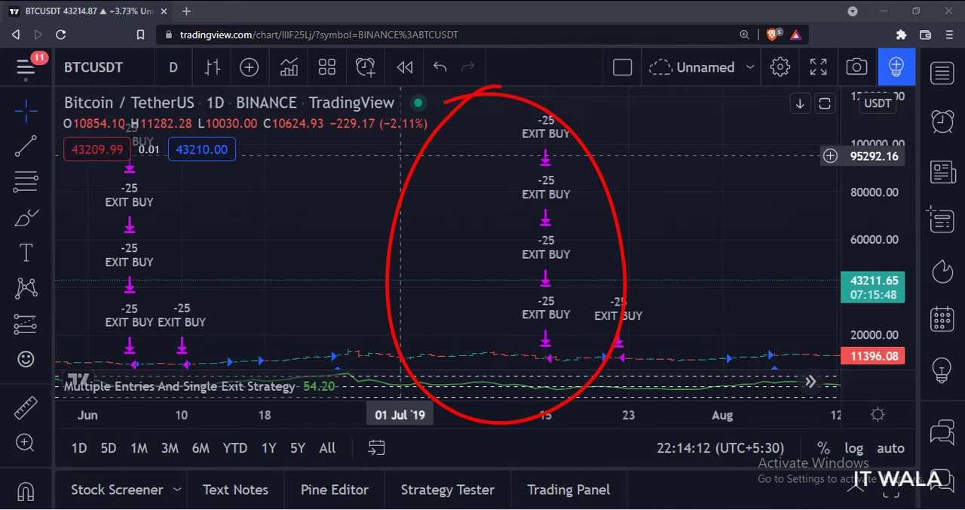
click(334, 489)
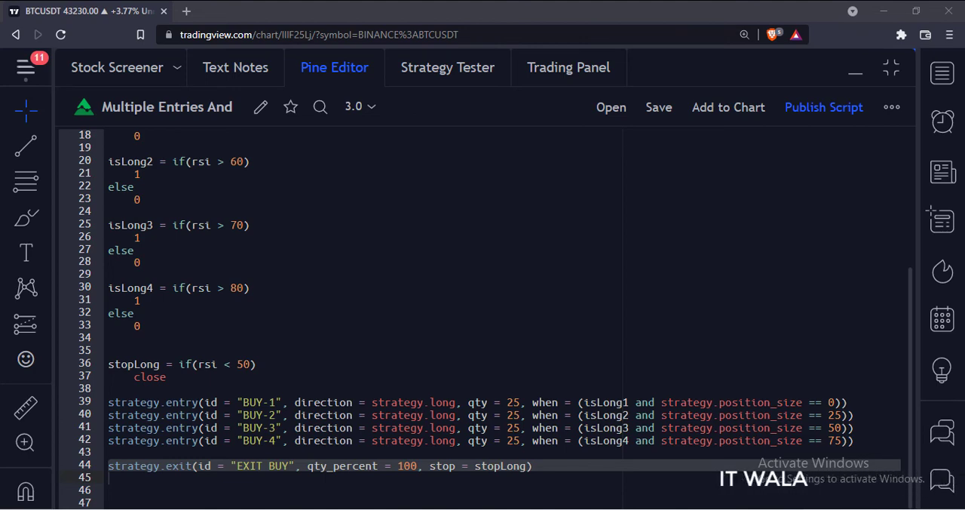
Step: Show the Strategy Tester overview: 3,392,409.50 net profit over 119 closed trades with the equity curve
click(447, 66)
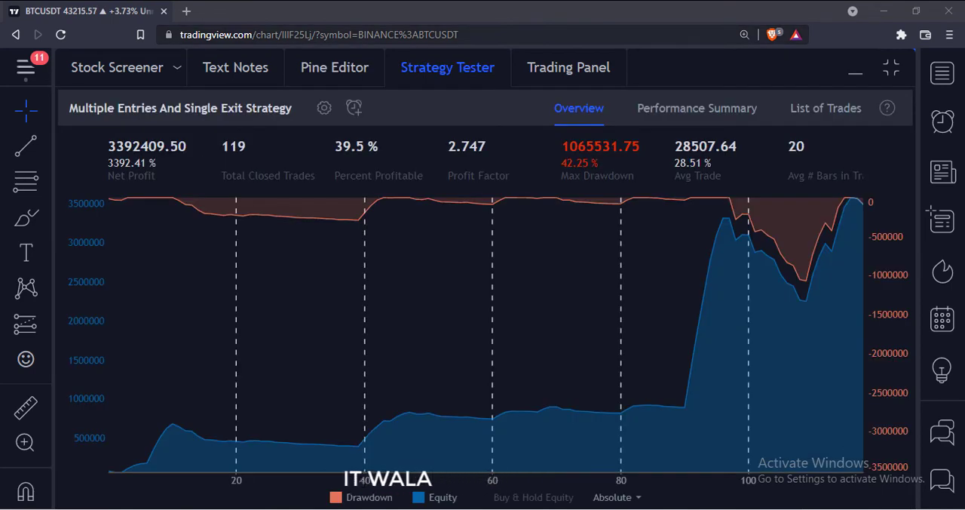